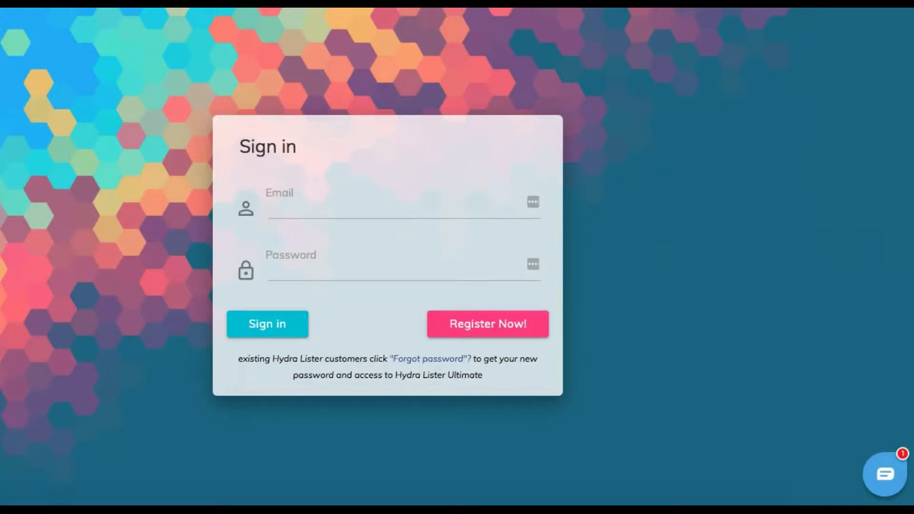
Sign in to the Hydra Ultimate account and land on the dashboard.
click(267, 323)
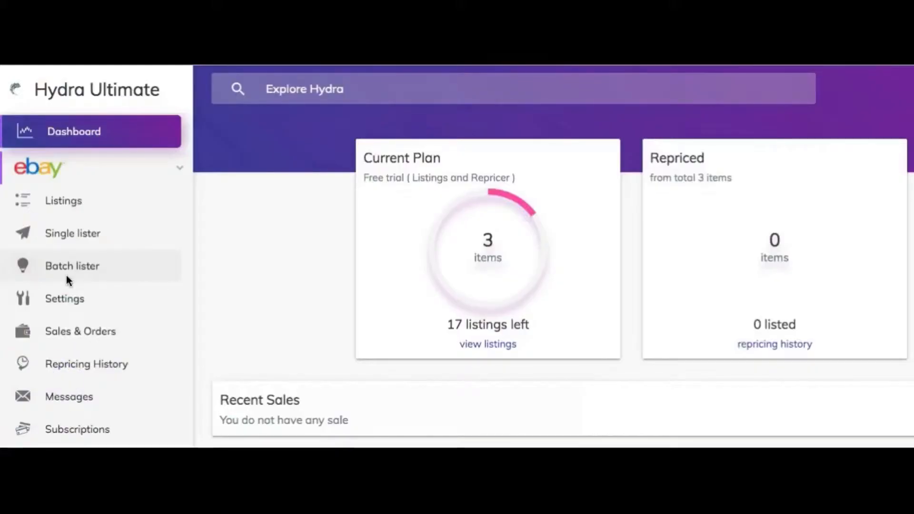
mouse_move(88, 289)
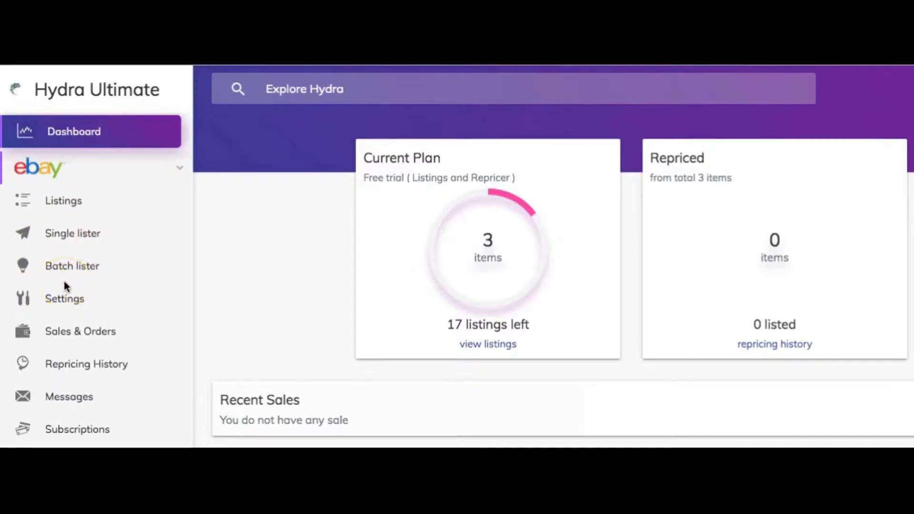
Go to the eBay Batch/Draft Lister with its empty item table.
click(72, 267)
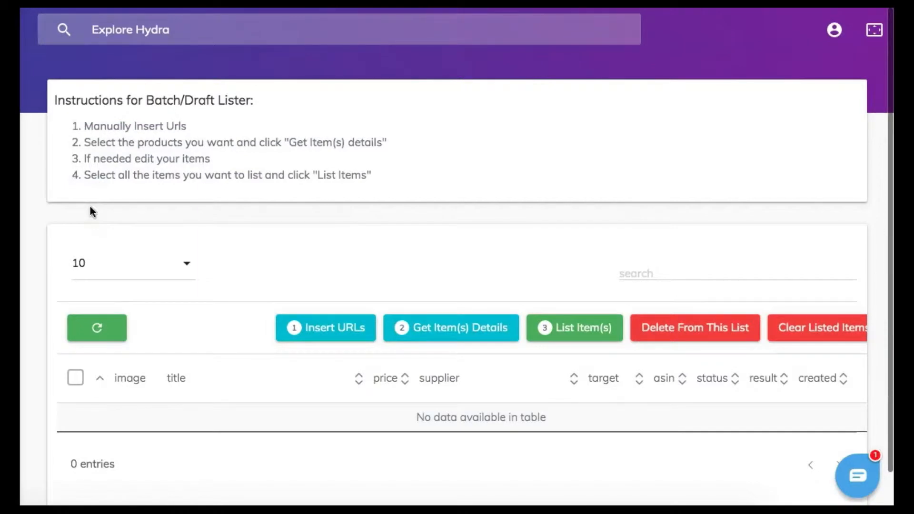
mouse_move(26, 141)
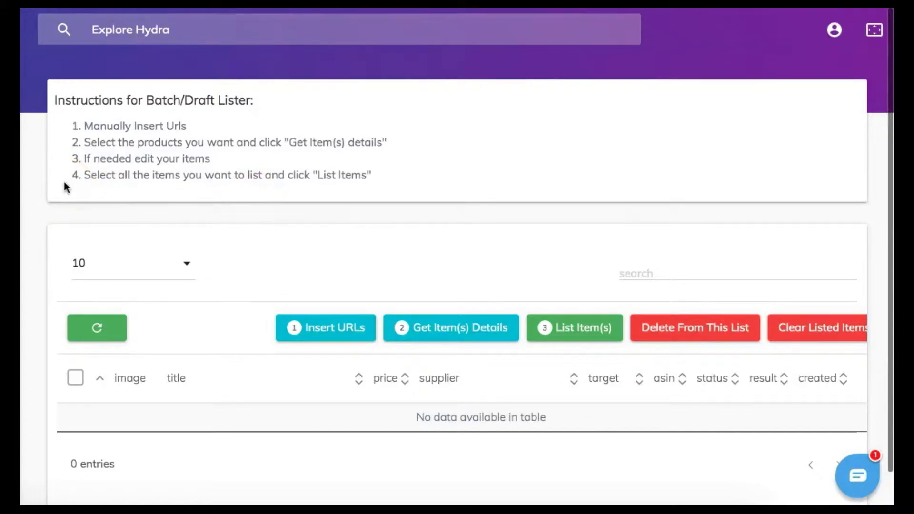
mouse_move(542, 376)
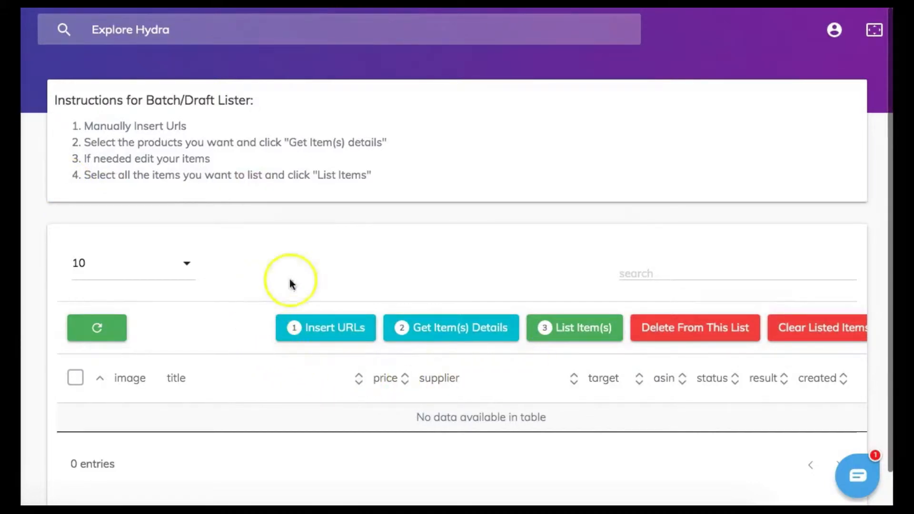
mouse_move(335, 374)
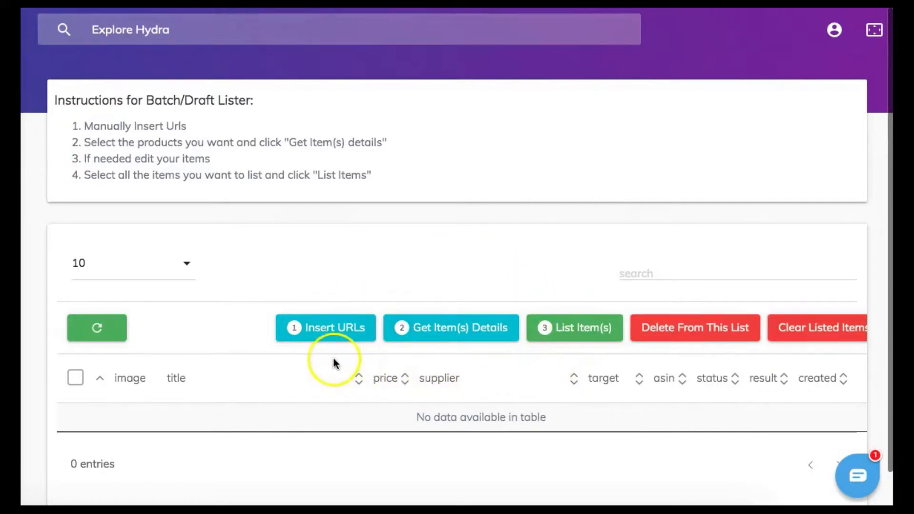
mouse_move(547, 301)
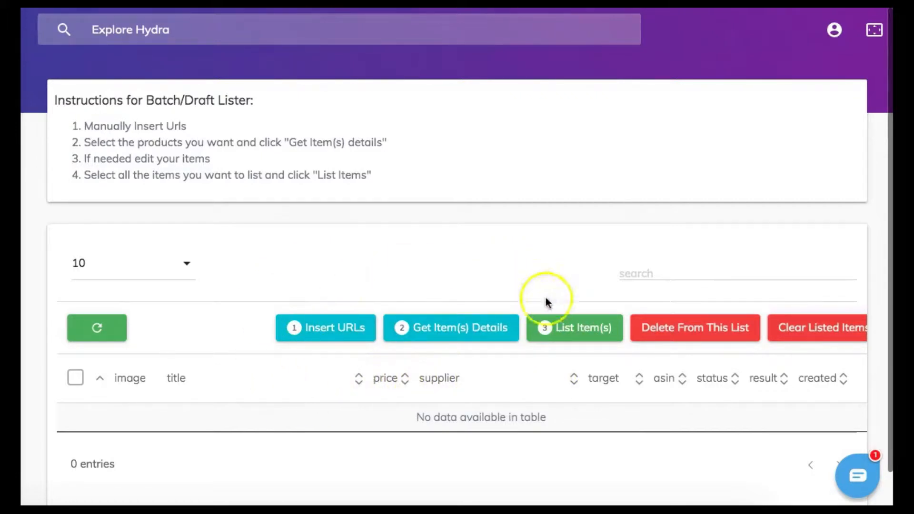
mouse_move(85, 206)
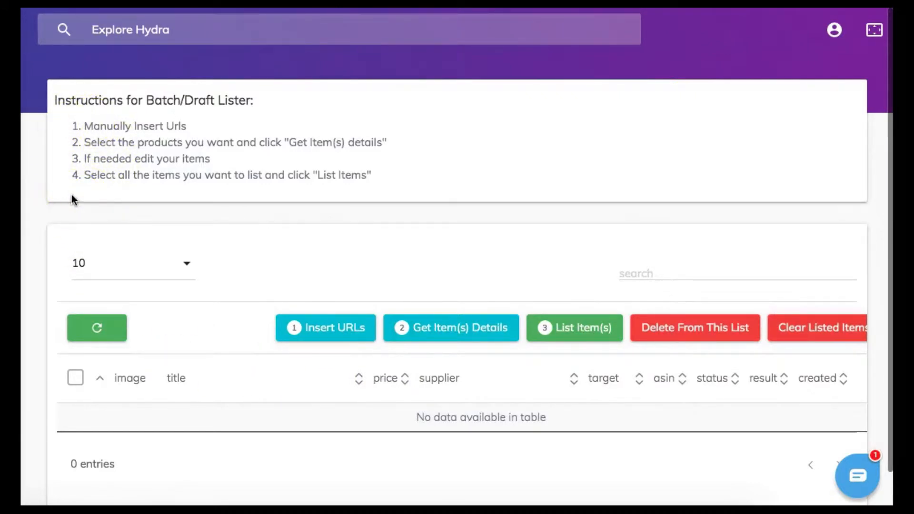
Bring up the Insert Links form for the CampGuard lantern and ECOTEK product URLs.
click(326, 328)
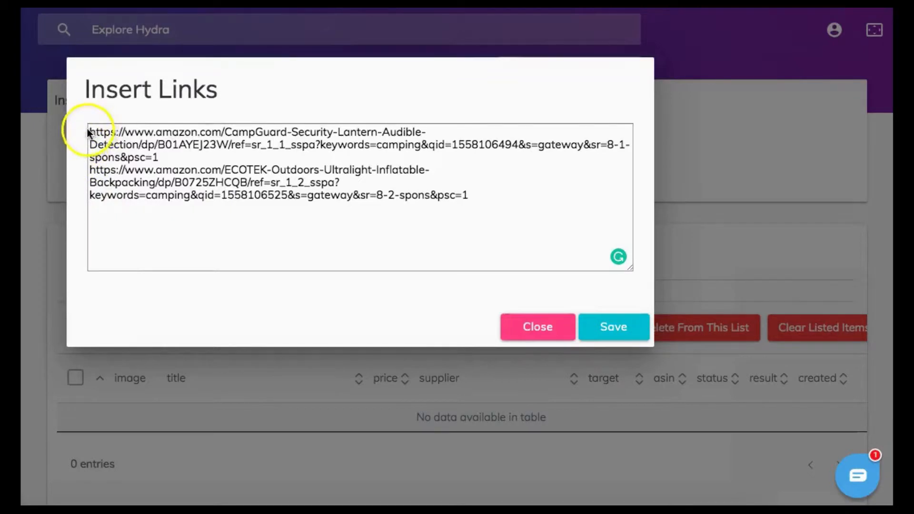
mouse_move(79, 173)
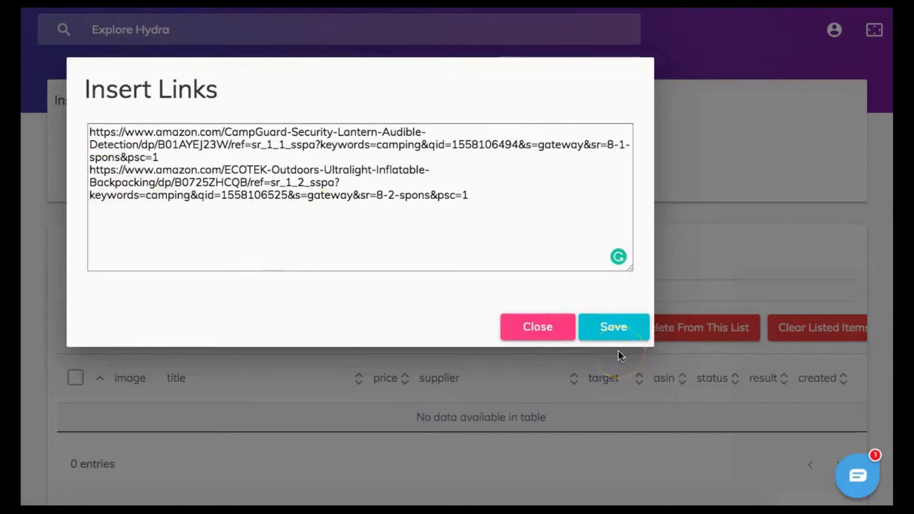
Save the Amazon links to the batch and check the CampGuard lantern row.
click(614, 327)
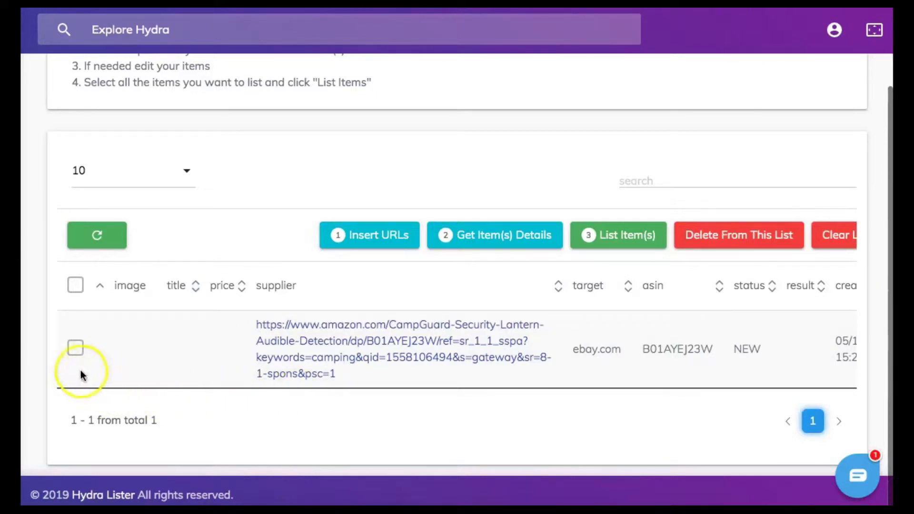
mouse_move(98, 368)
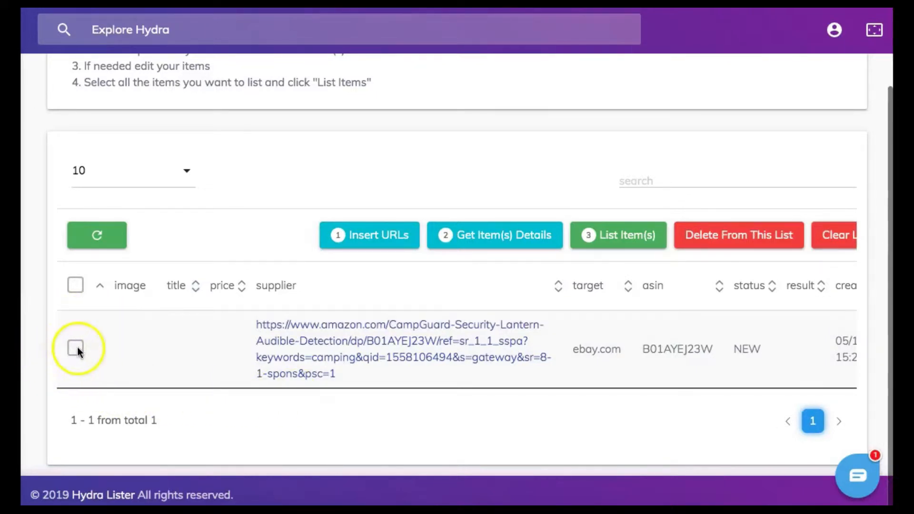
click(75, 348)
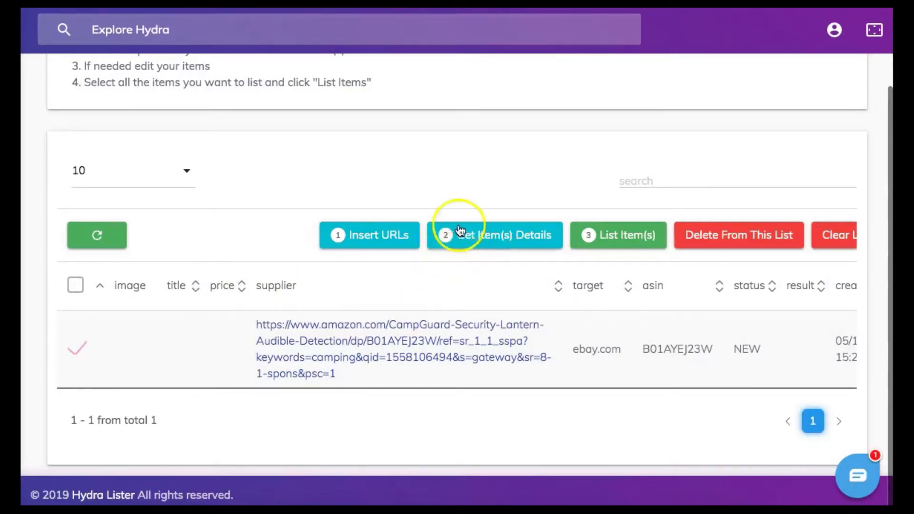
Run Get Item(s) Details for the checked entry and confirm the prompt.
click(494, 236)
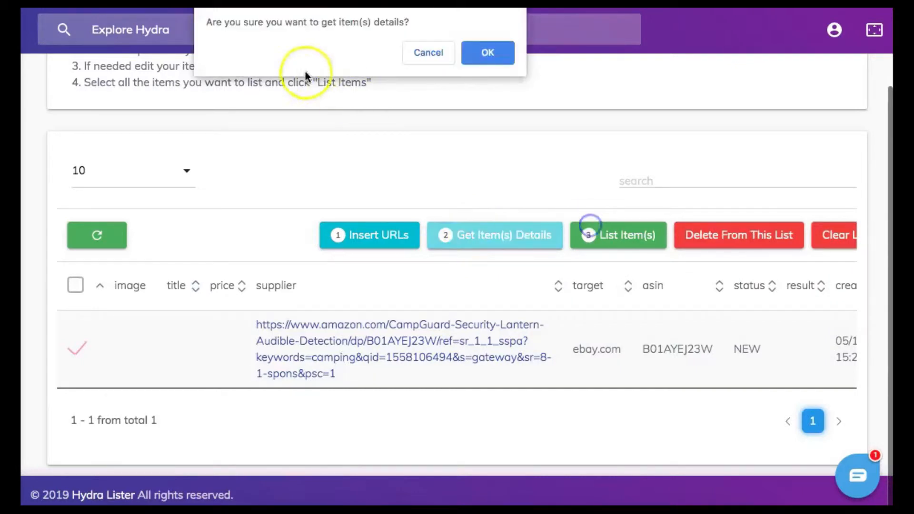
mouse_move(215, 42)
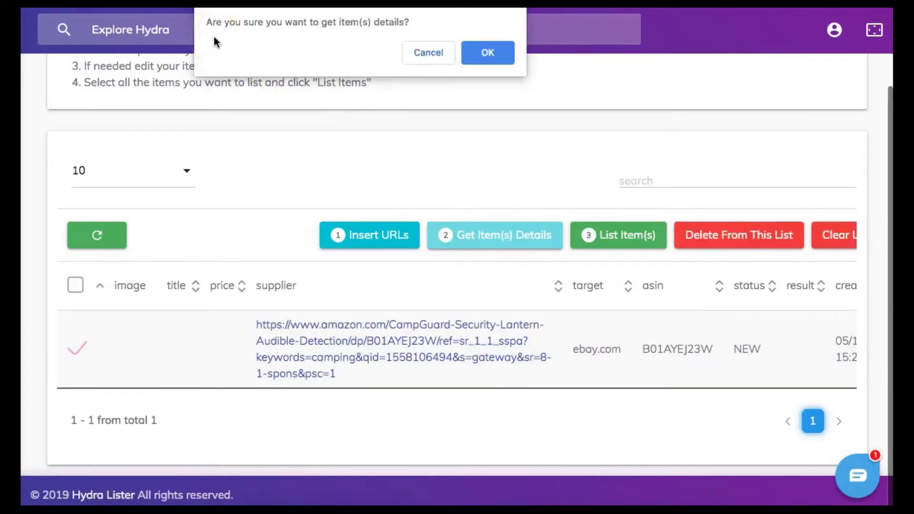
mouse_move(344, 37)
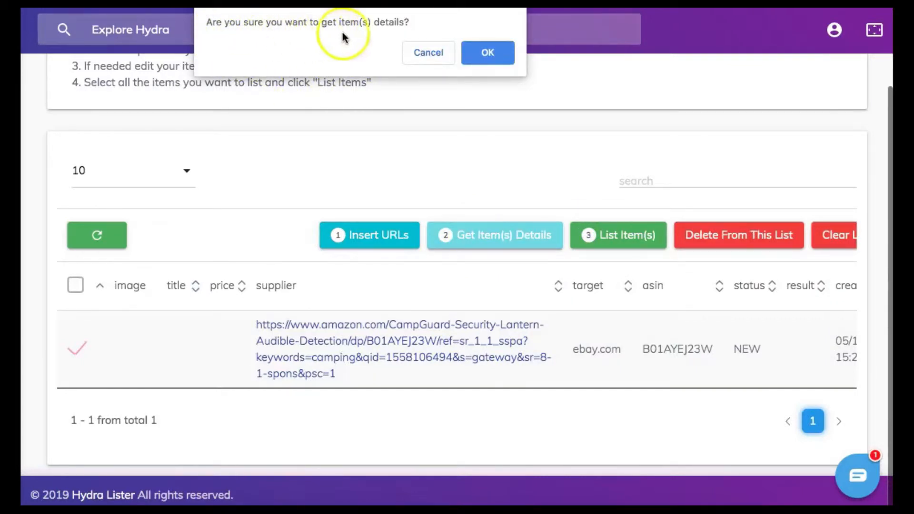
mouse_move(390, 36)
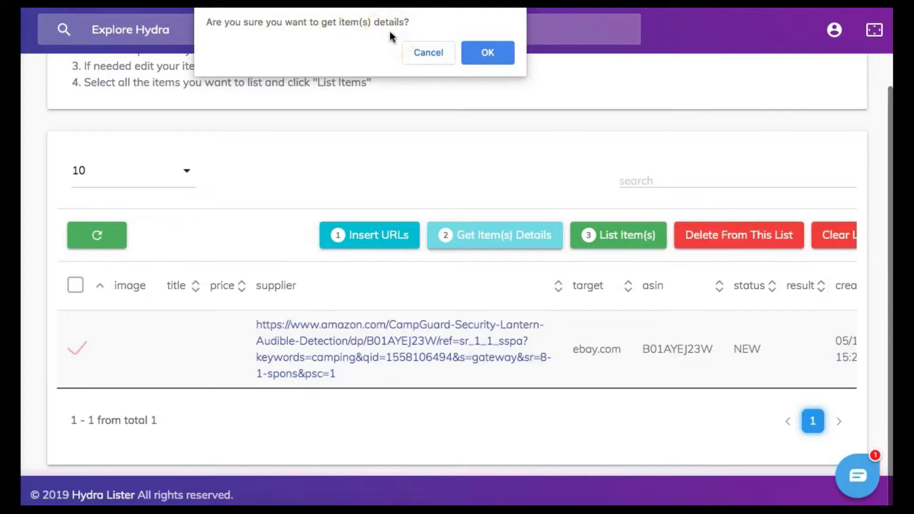
click(488, 53)
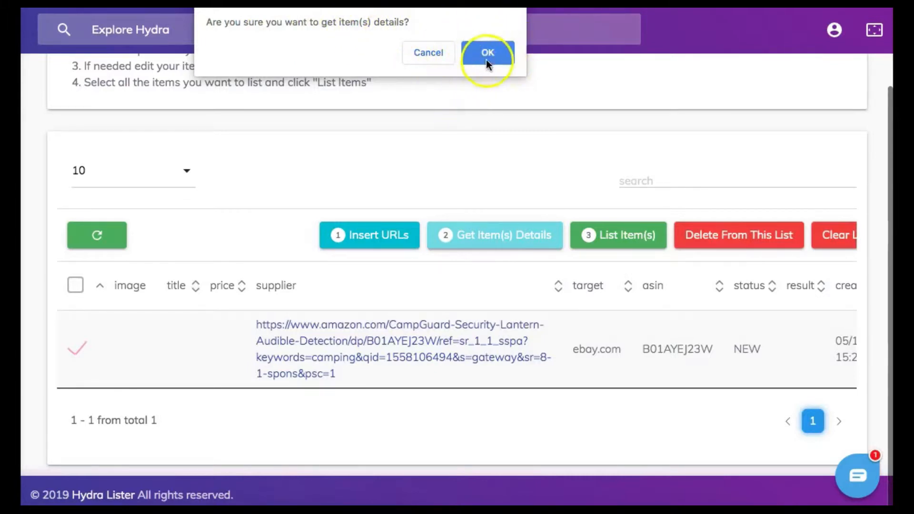
click(487, 53)
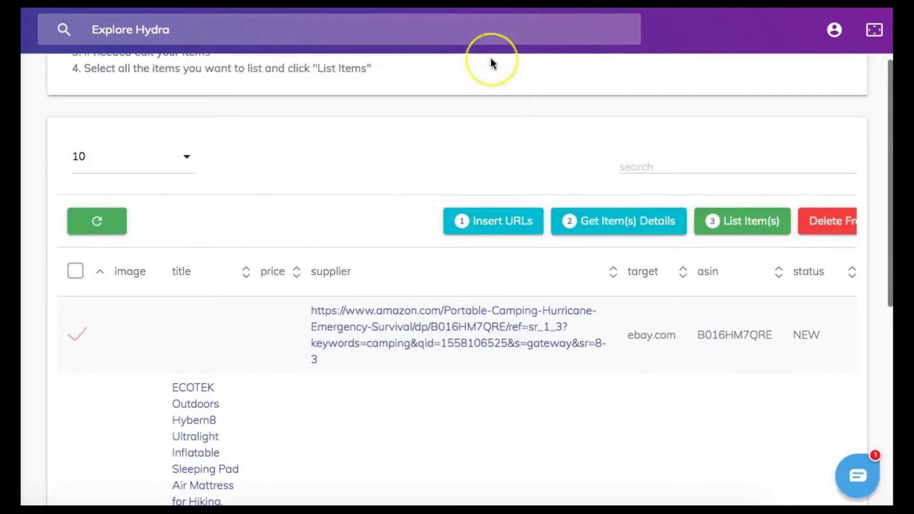
click(623, 222)
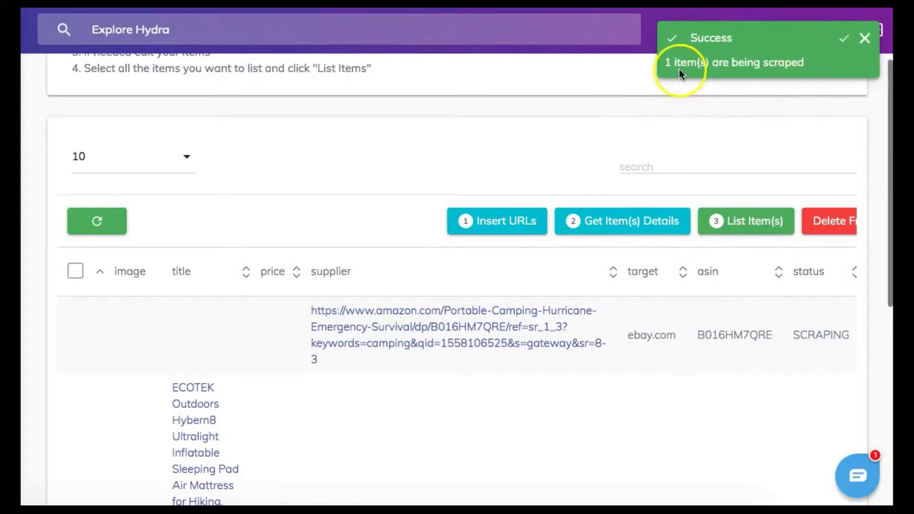
mouse_move(793, 78)
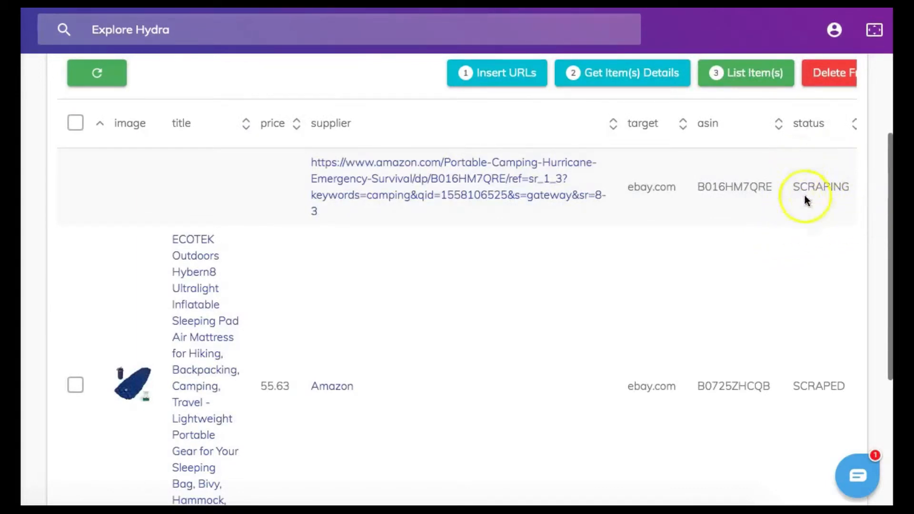
mouse_move(376, 232)
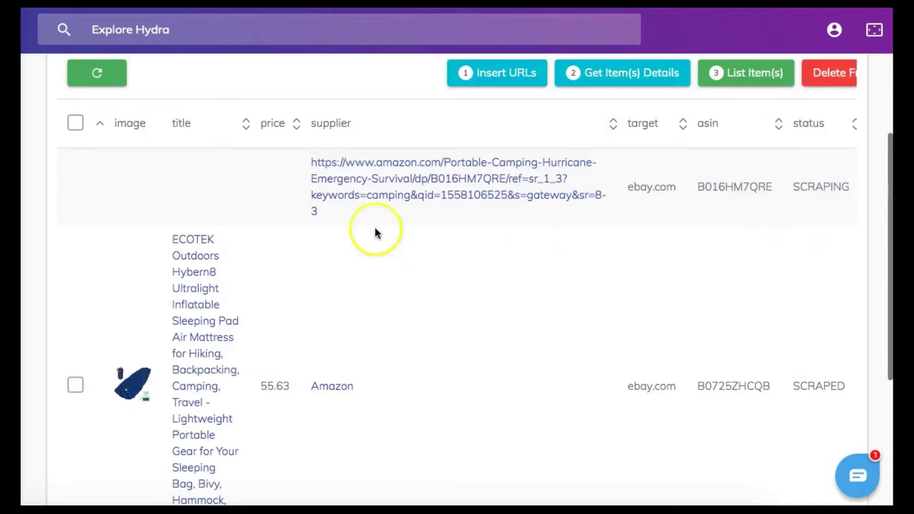
mouse_move(102, 129)
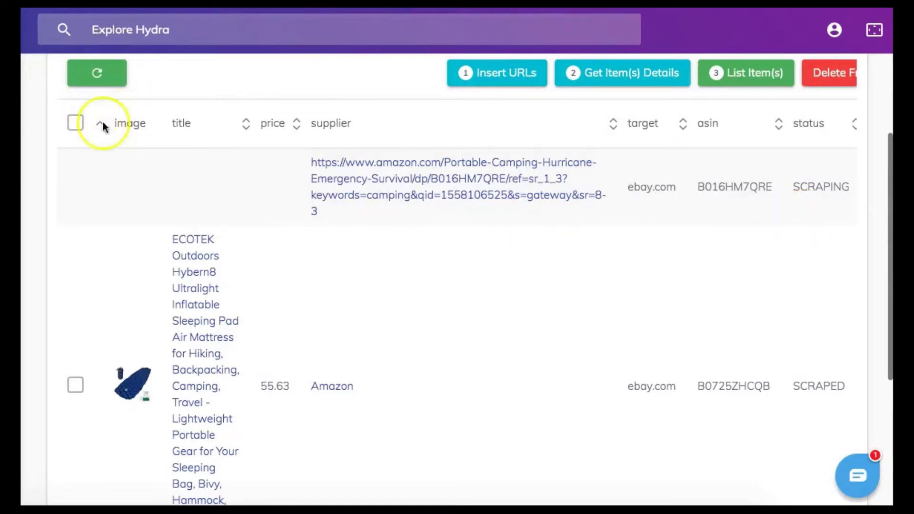
click(97, 74)
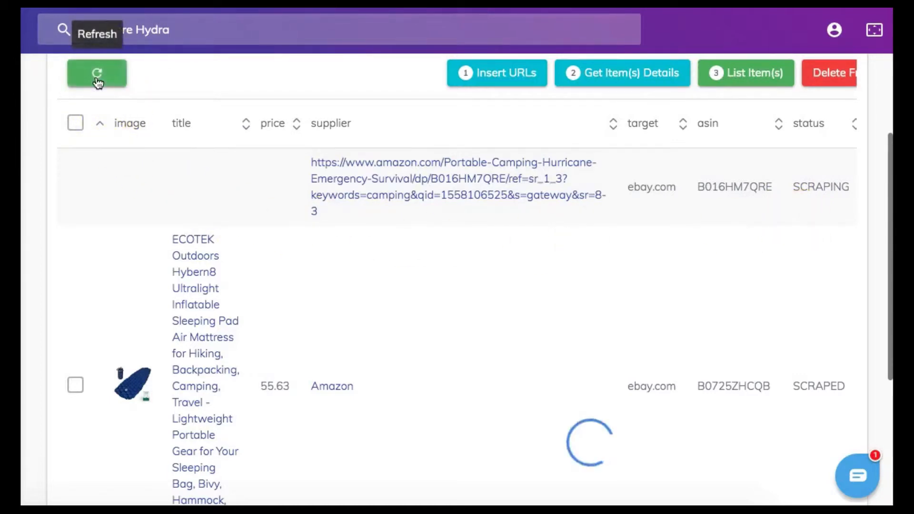
click(96, 73)
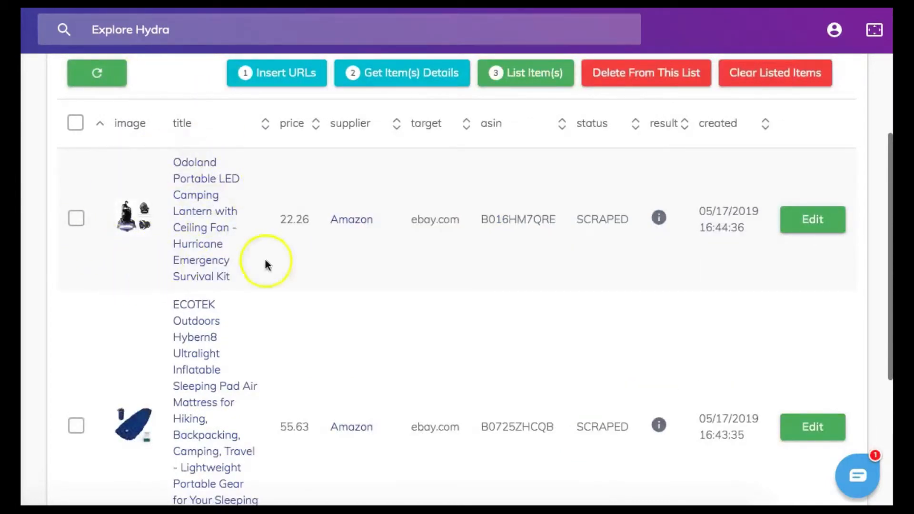
mouse_move(470, 242)
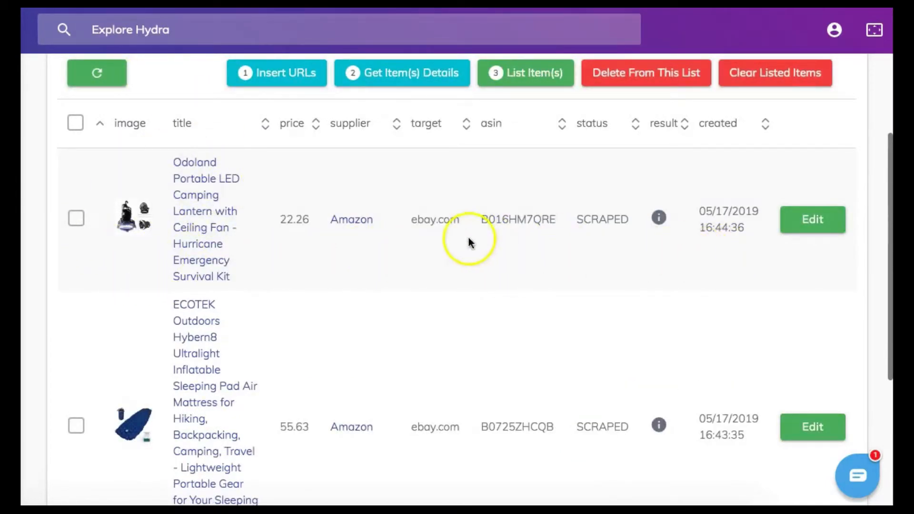
mouse_move(633, 206)
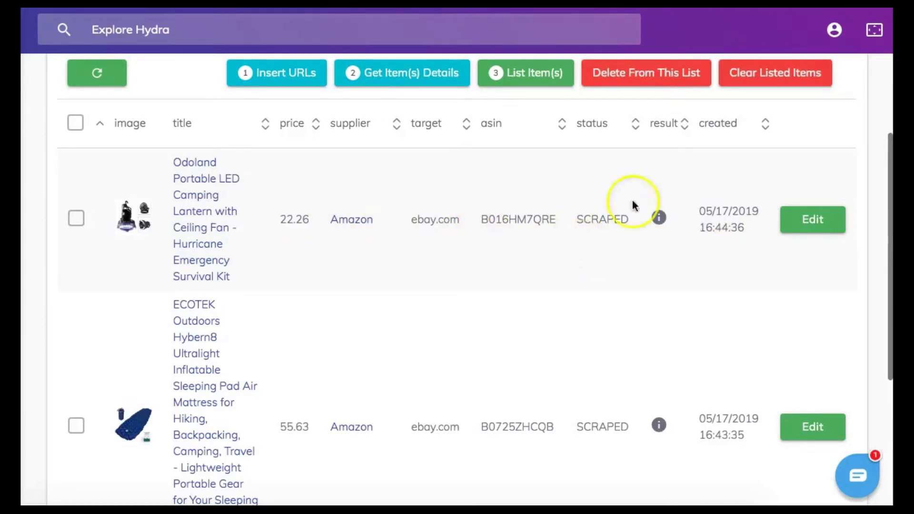
mouse_move(775, 281)
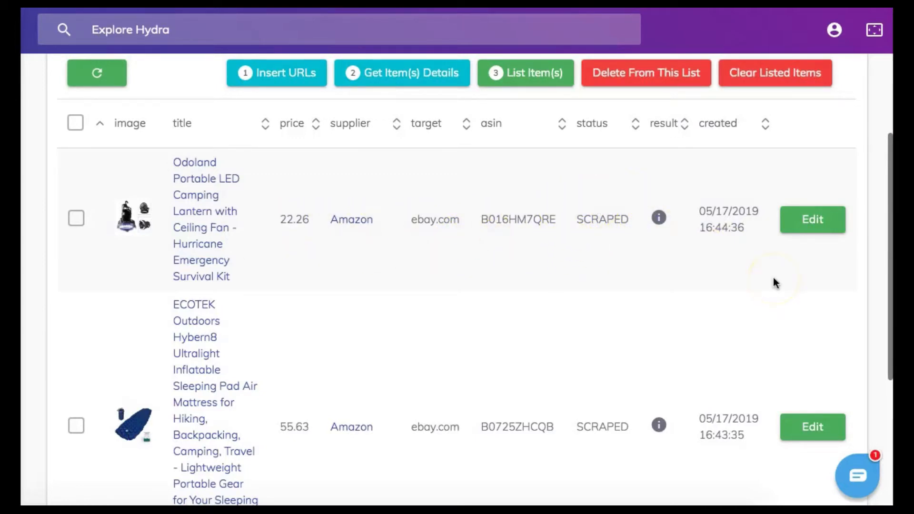
mouse_move(775, 283)
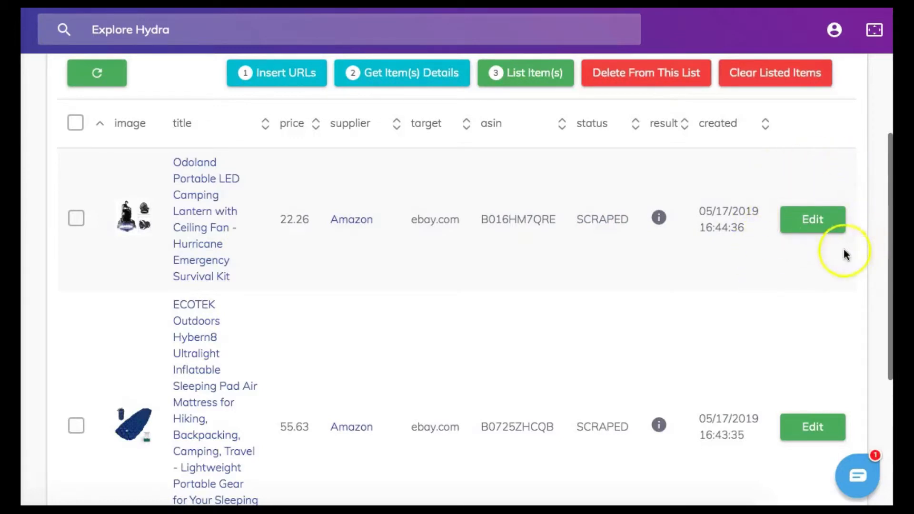
mouse_move(782, 274)
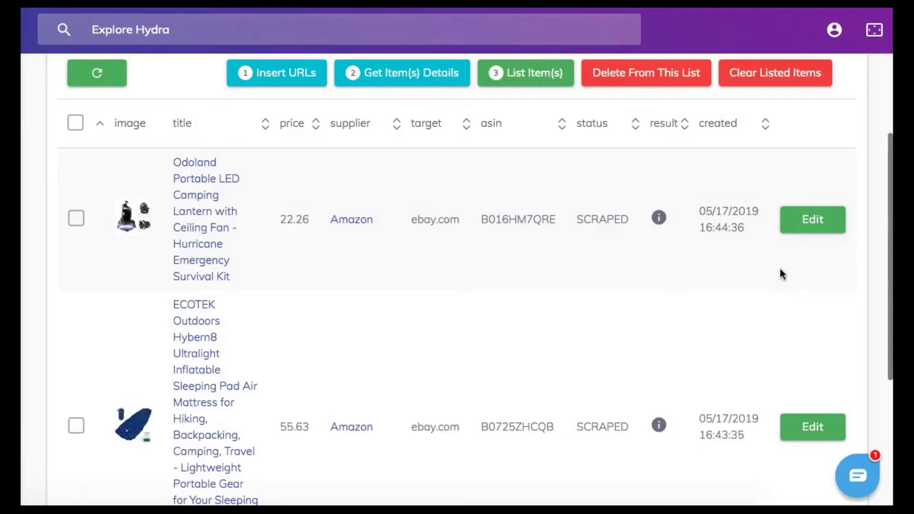
Edit the Odoland Portable LED Camping Lantern item's Basic Details.
click(812, 219)
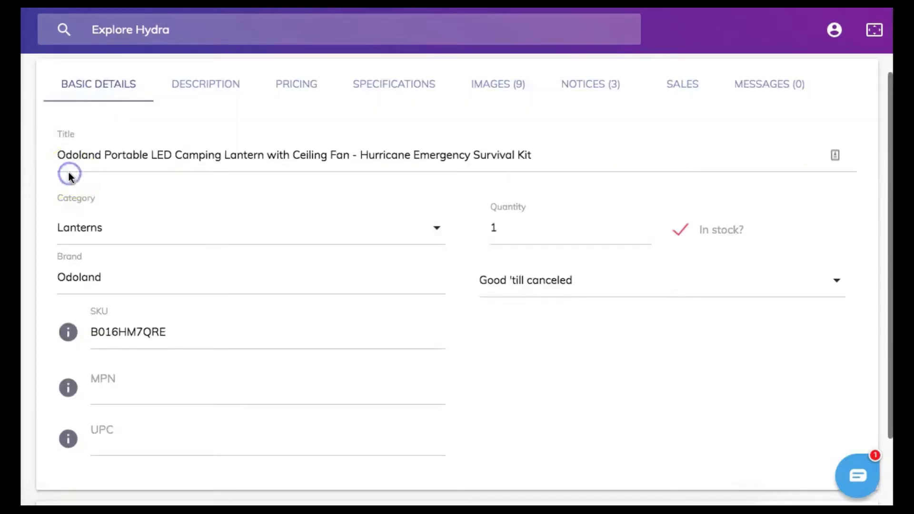
mouse_move(475, 247)
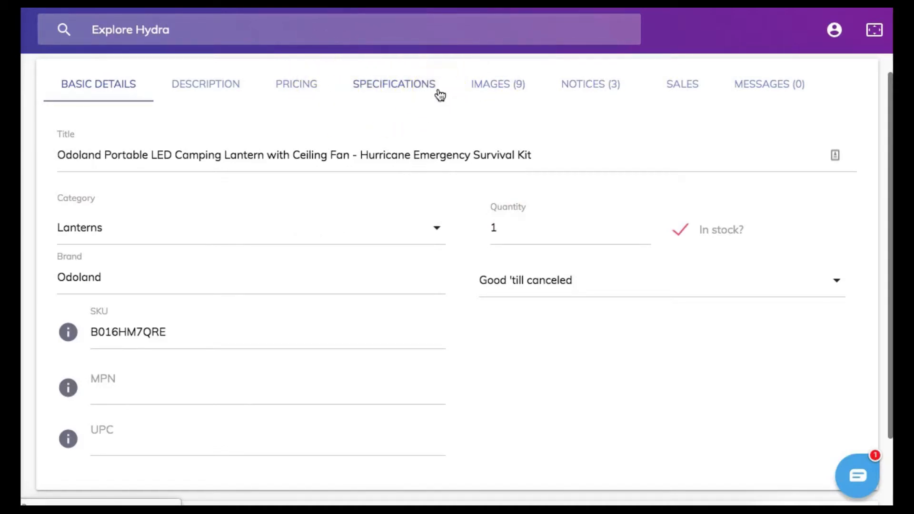
mouse_move(212, 100)
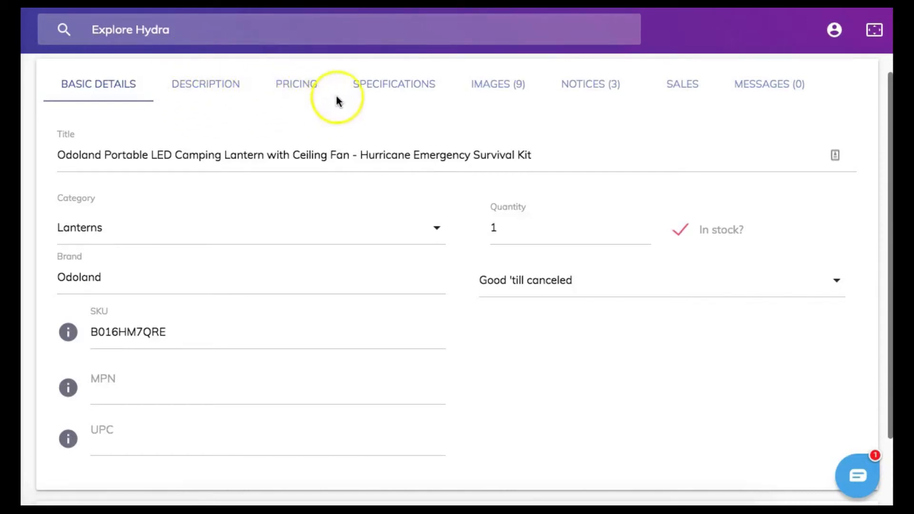
mouse_move(492, 105)
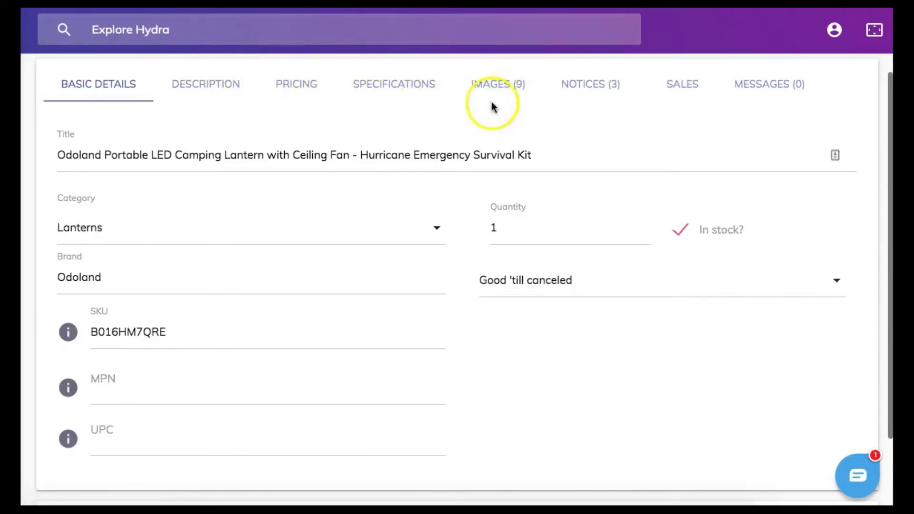
mouse_move(413, 118)
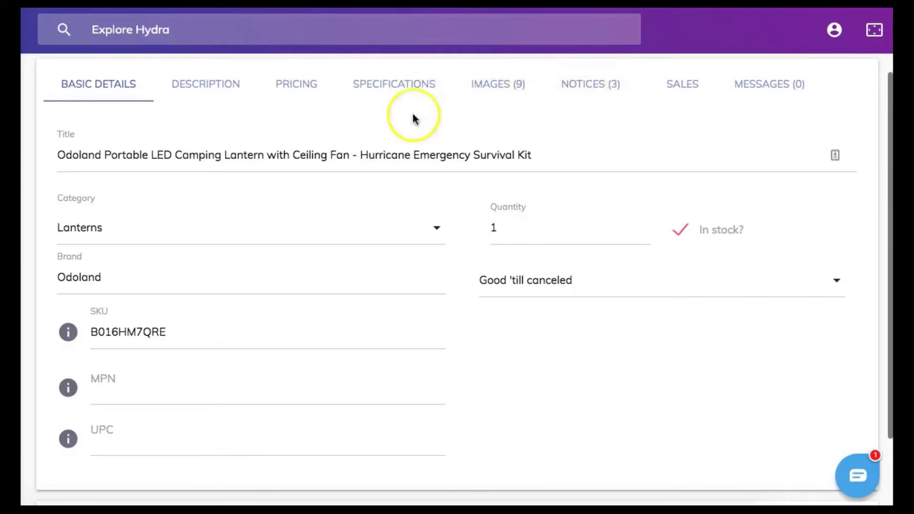
mouse_move(50, 93)
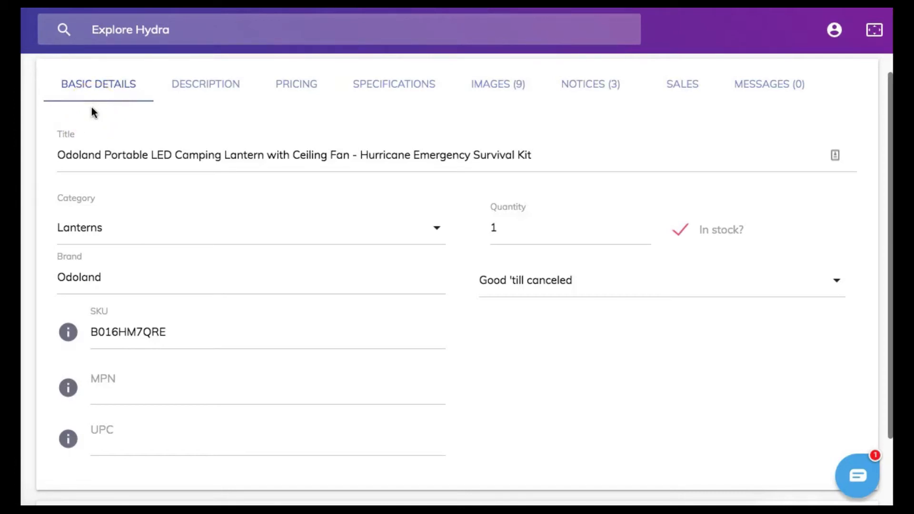
Save the Odoland lantern's item details from the bottom of the edit form.
scroll(down, 3)
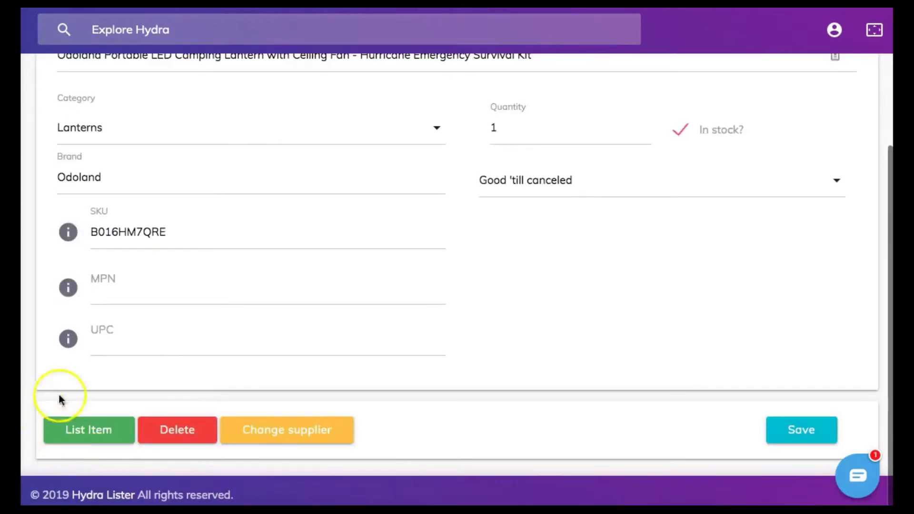
mouse_move(729, 474)
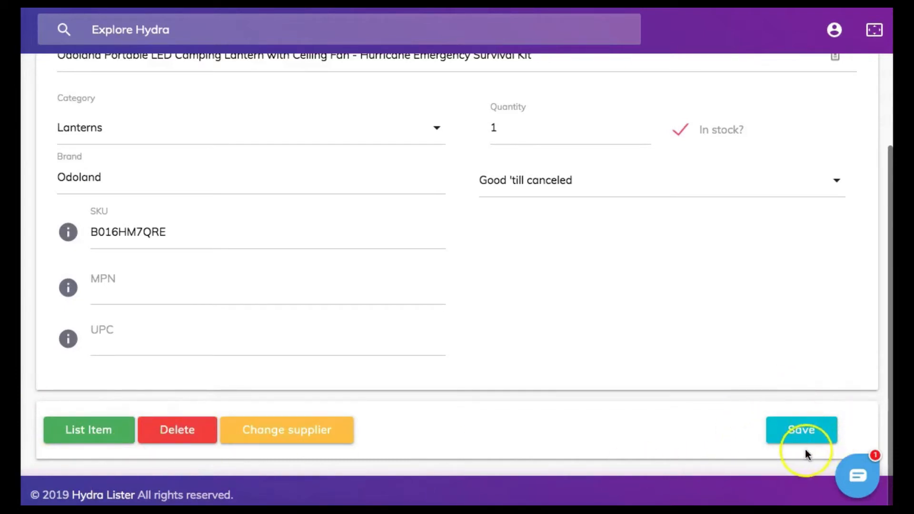
click(802, 430)
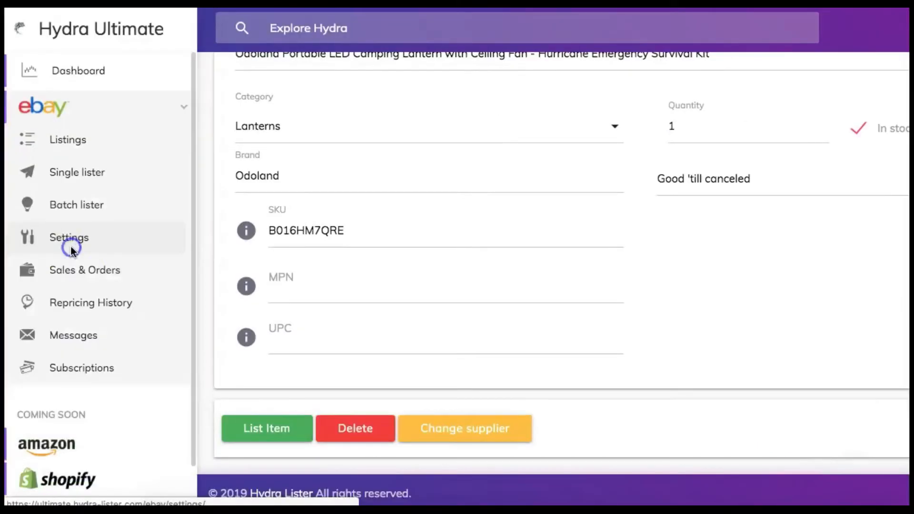
mouse_move(73, 271)
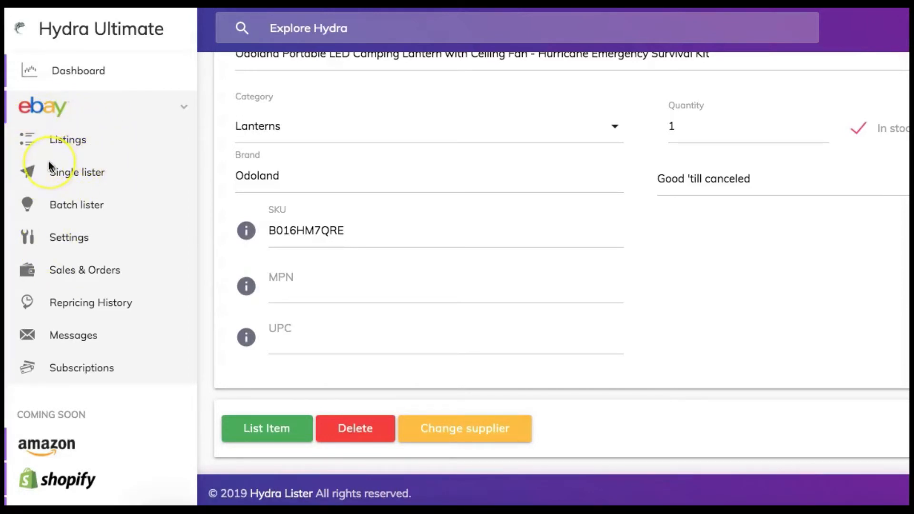
Show the eBay Listings page with the CampGuard, ECOTEK and Odoland items.
click(67, 139)
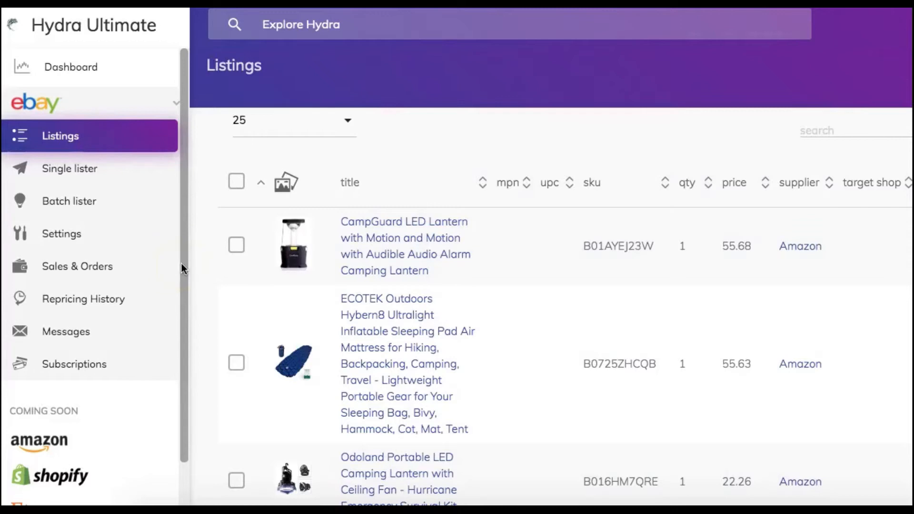
mouse_move(134, 183)
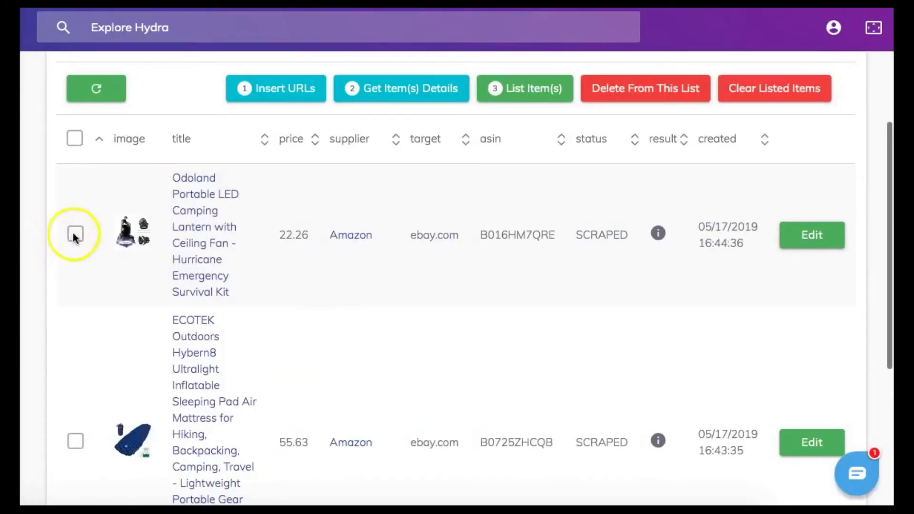
Check the Odoland lantern and ECOTEK sleeping pad rows in the batch table.
click(77, 234)
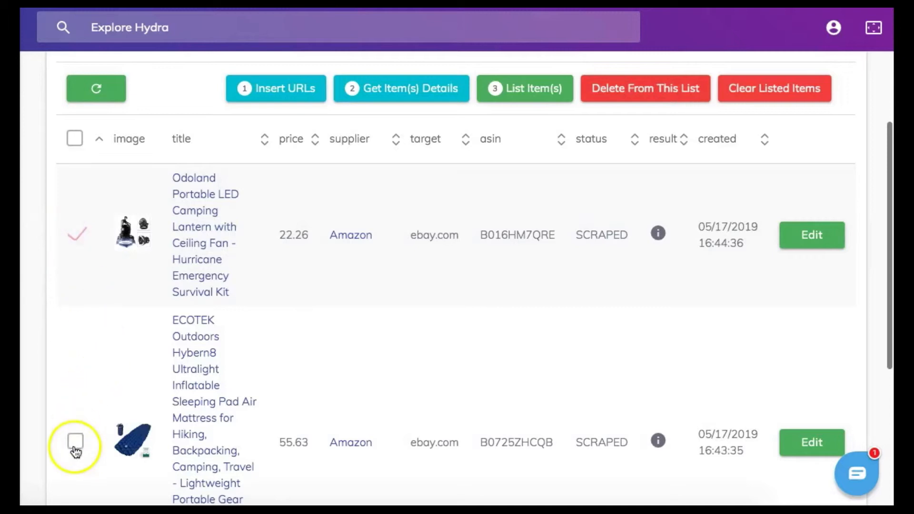
click(81, 442)
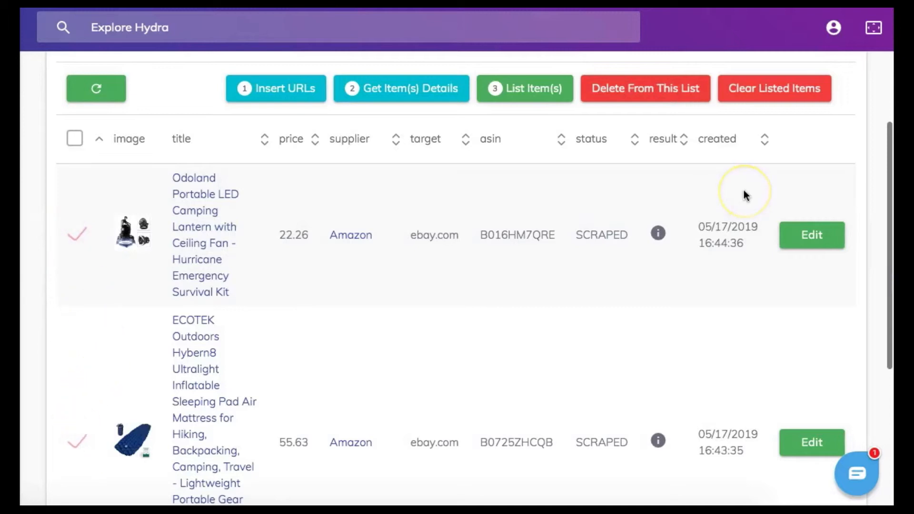
mouse_move(830, 137)
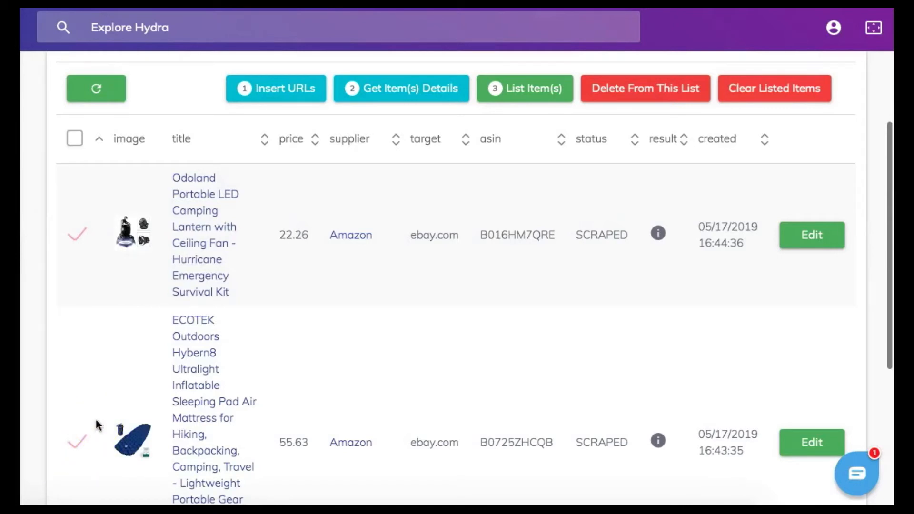
Clear listed items and delete the checked rows, then view the CampGuard LED lantern listing.
click(775, 88)
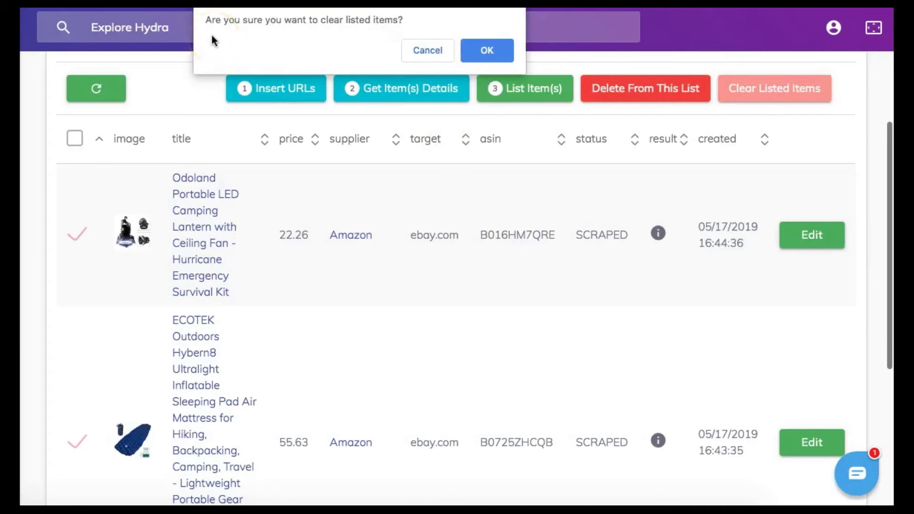
mouse_move(287, 36)
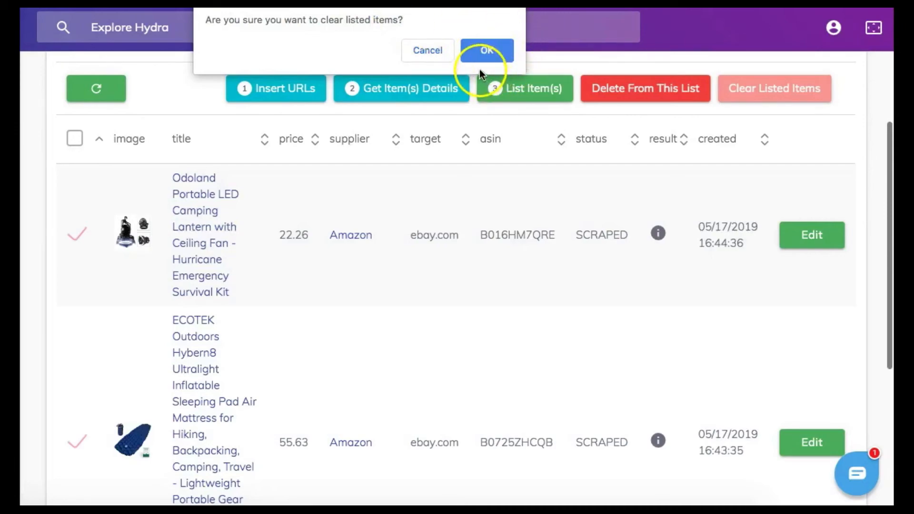
click(645, 89)
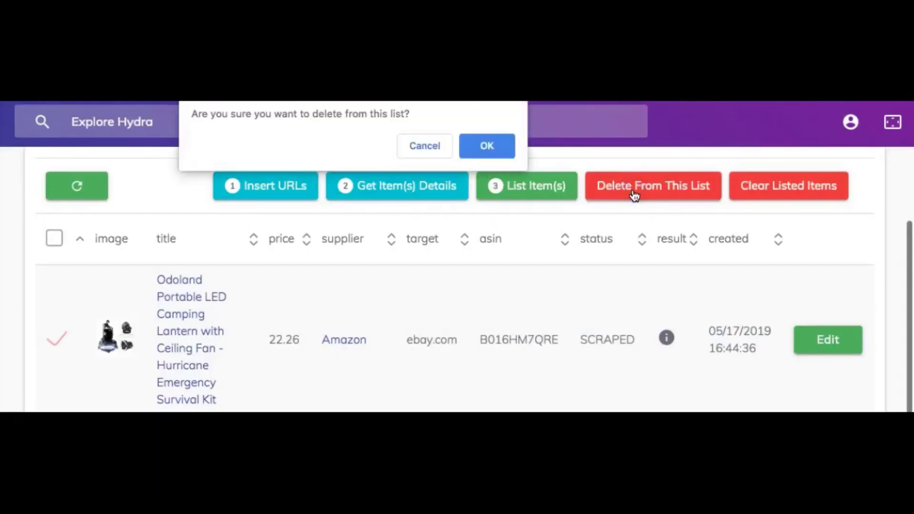
click(486, 146)
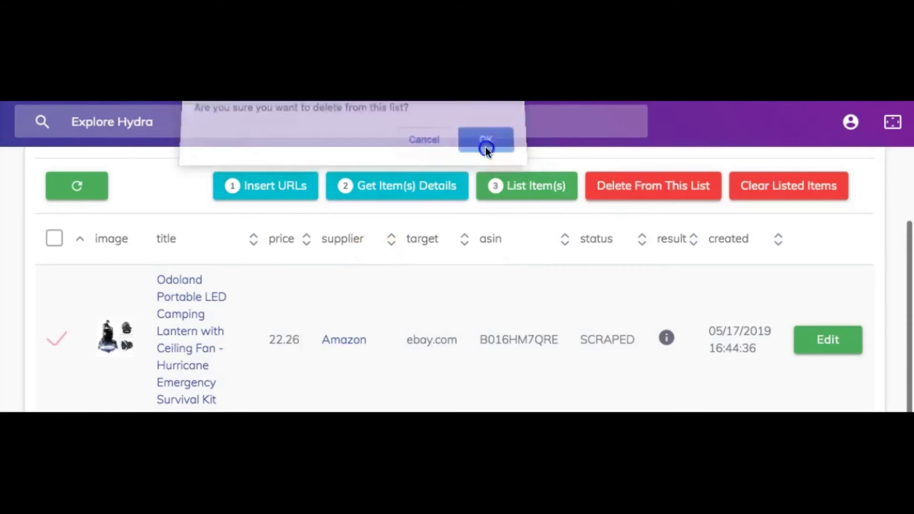
click(485, 139)
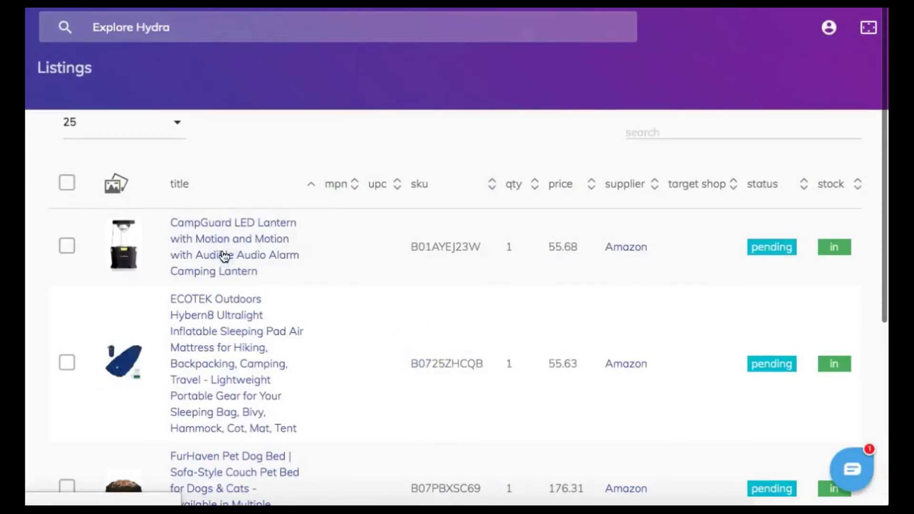
click(223, 255)
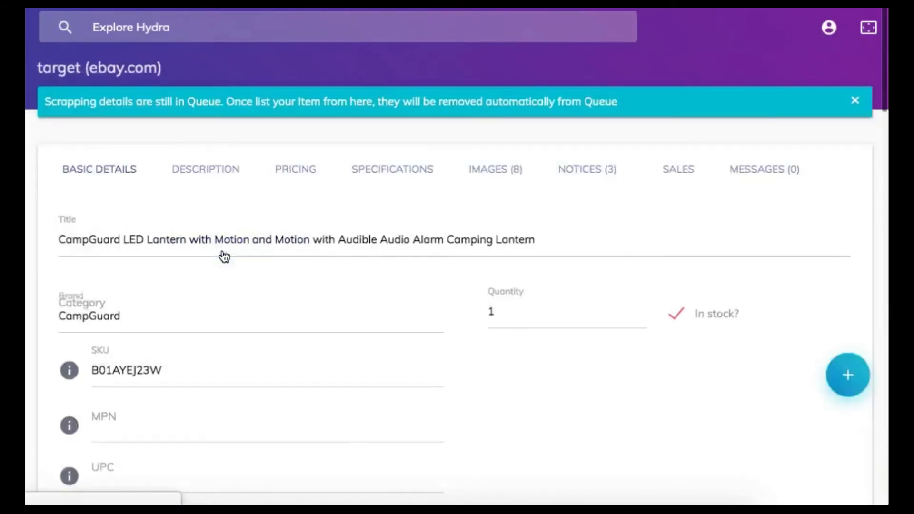